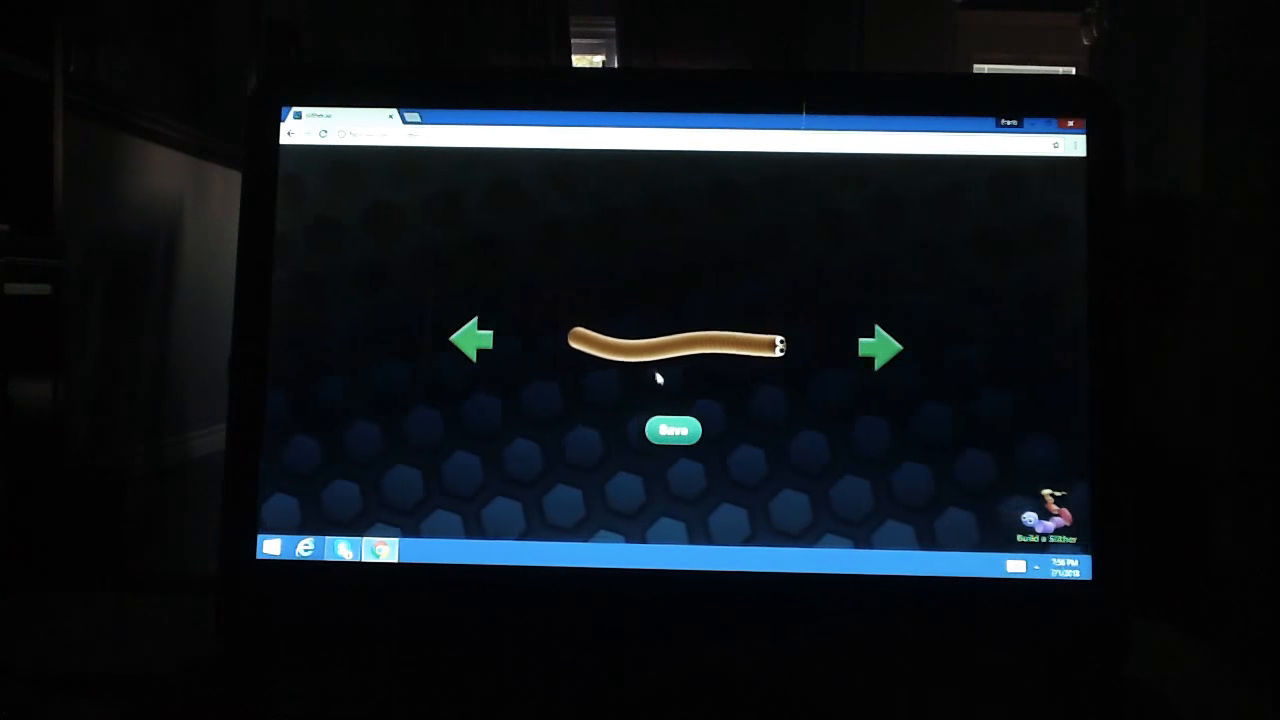
- Save the brown snake skin and return to the start screen with nickname Da Bears
click(673, 430)
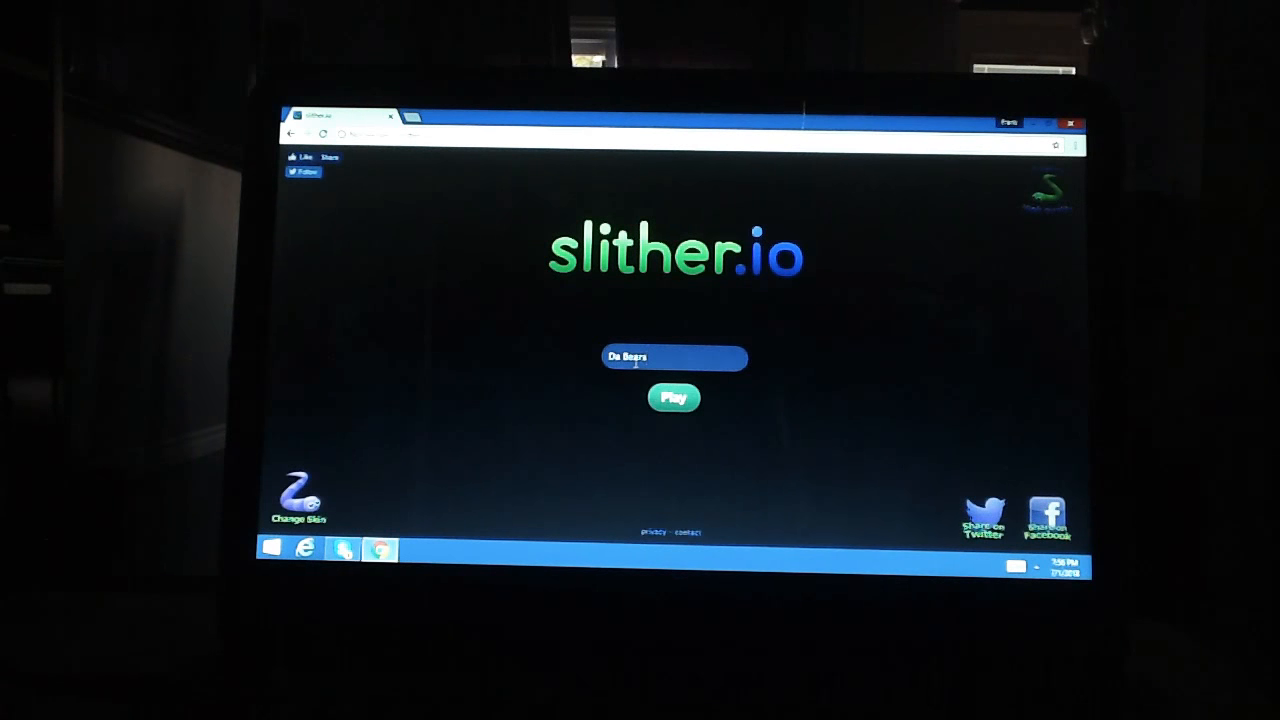
- Start a round as Da Bears and play until it ends at length 16
click(673, 397)
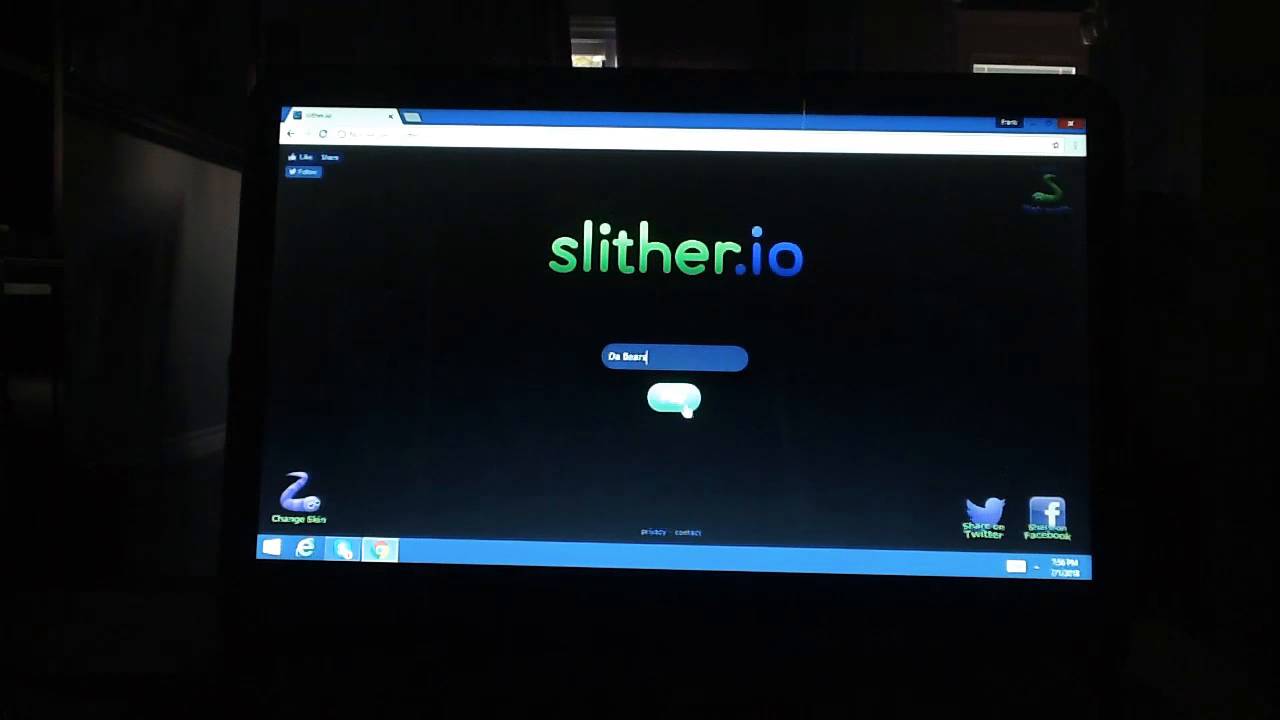
click(673, 402)
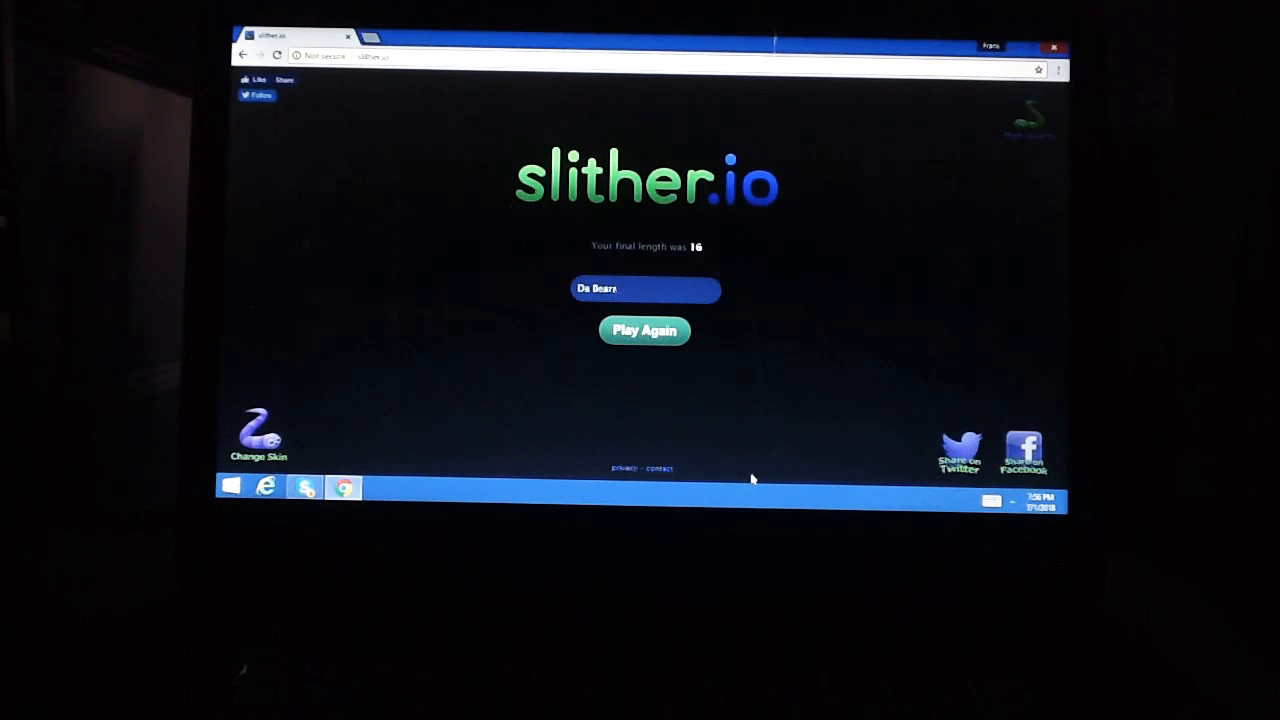
click(644, 289)
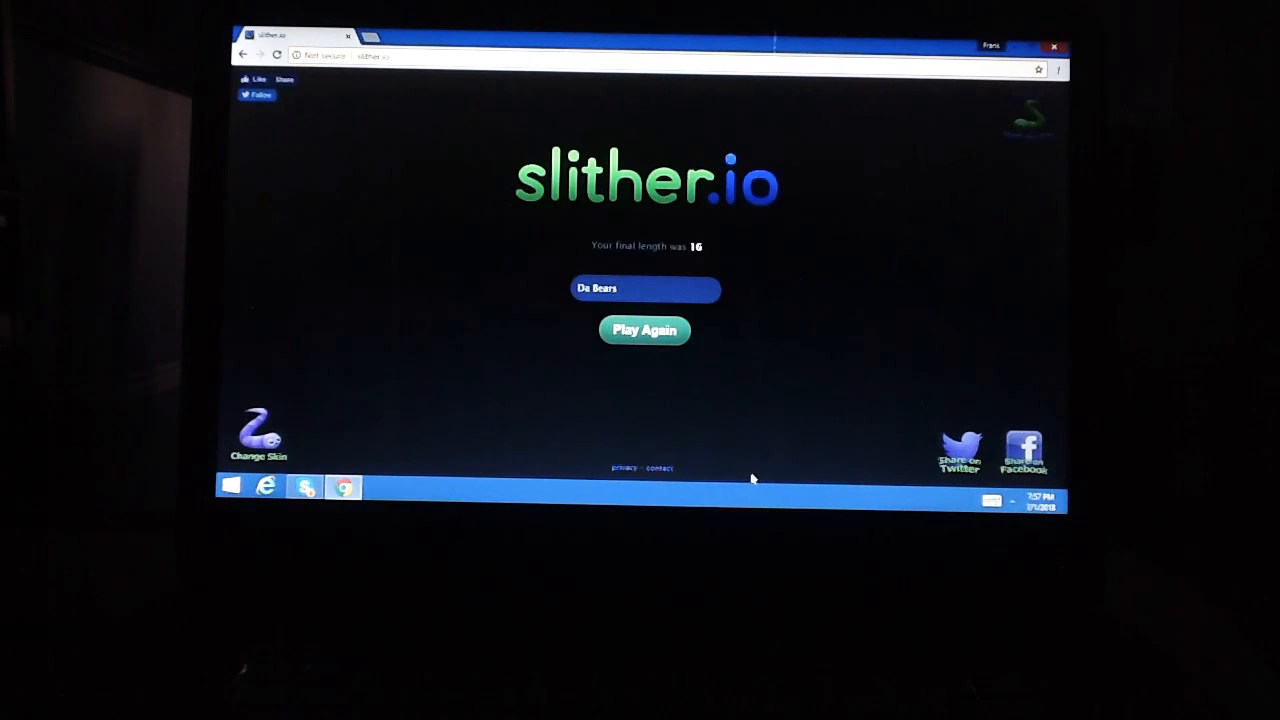
click(644, 289)
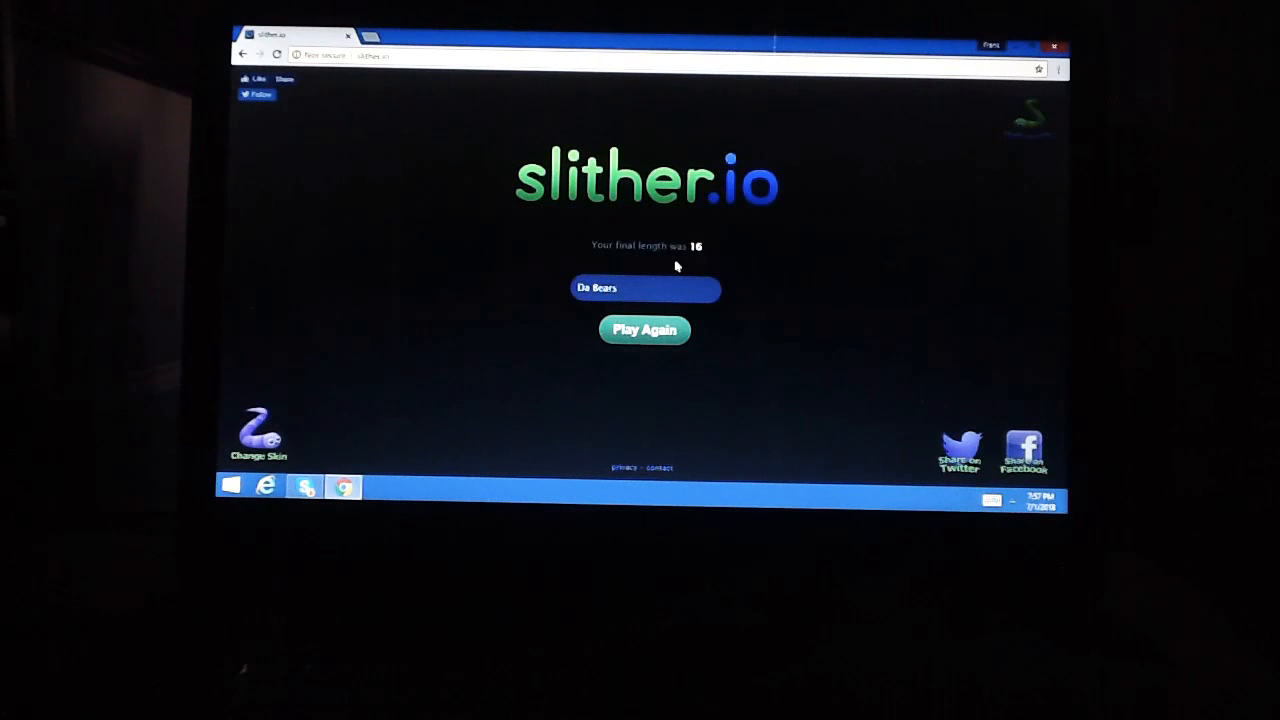
mouse_move(588, 250)
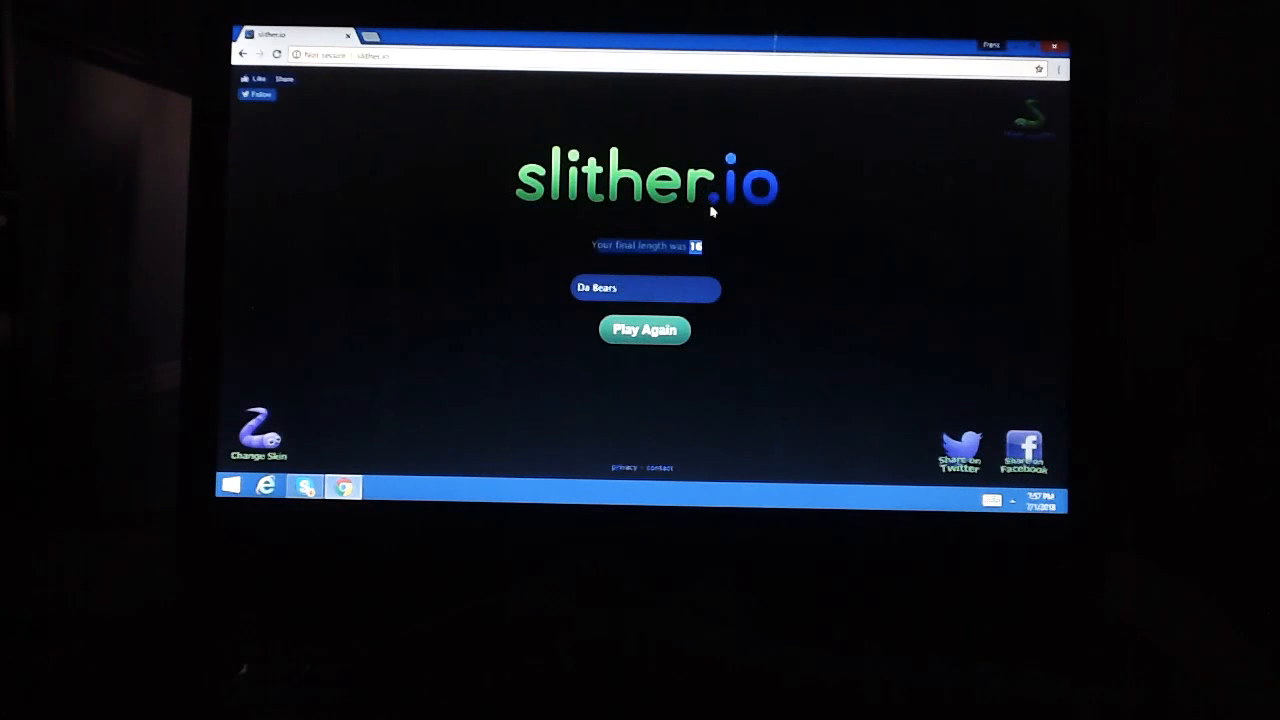
mouse_move(630, 303)
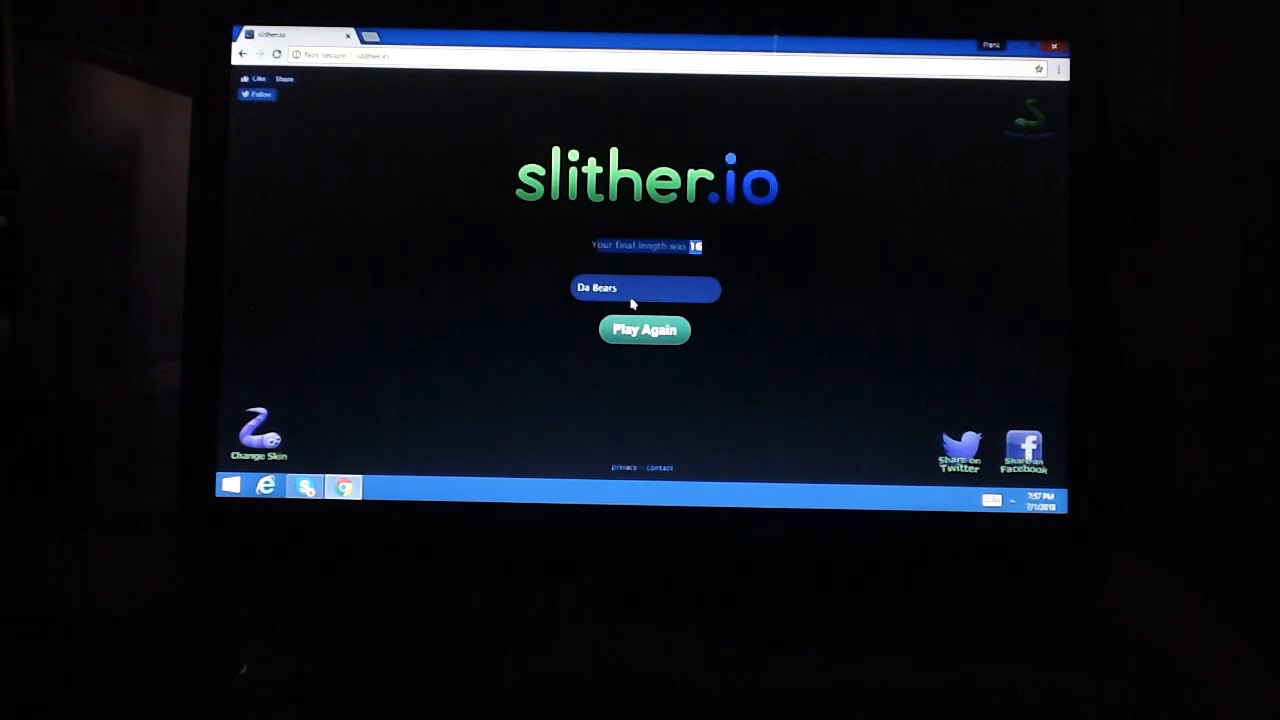
- Play another round until the snake dies and the Party City ad appears
click(645, 330)
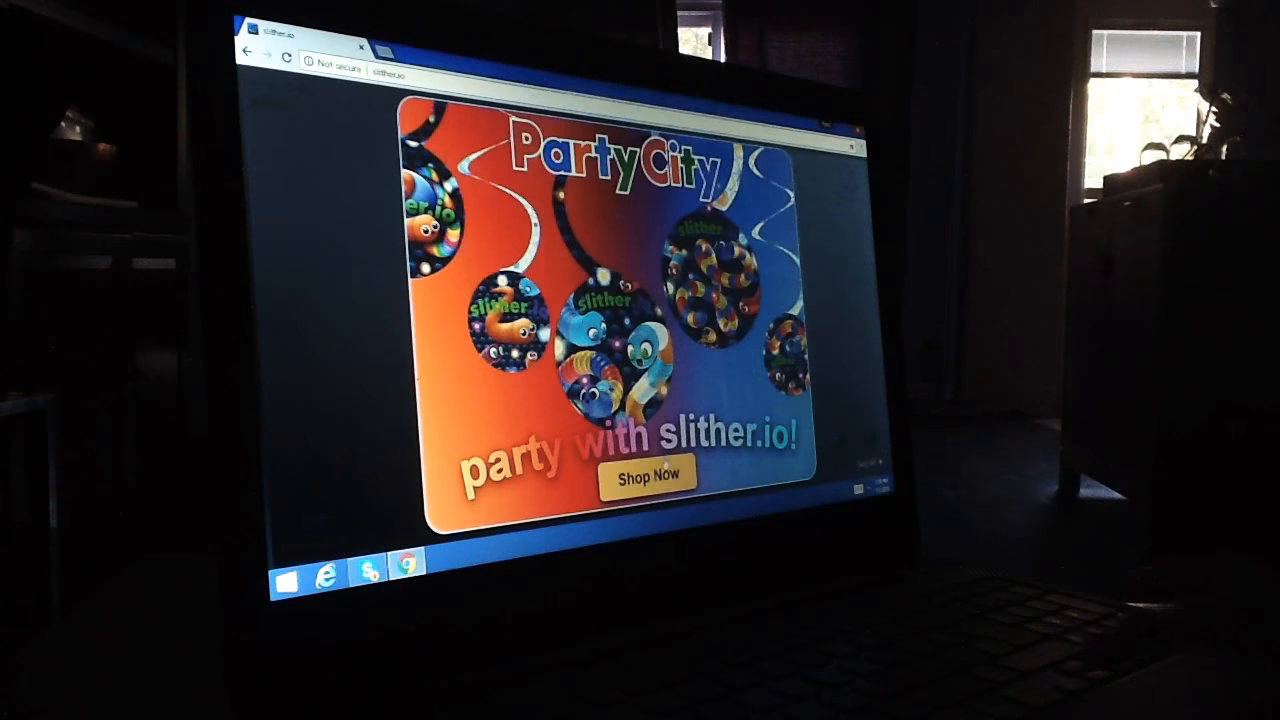
click(648, 475)
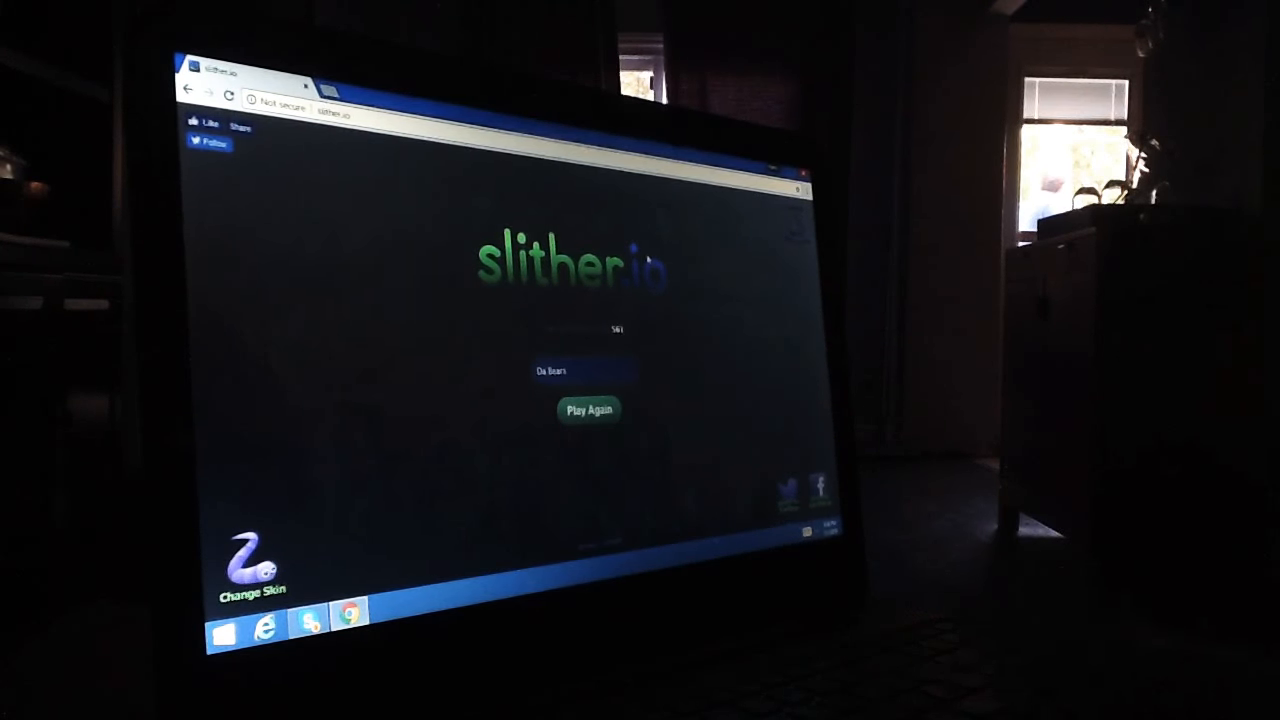
- Select the nickname box and begin a new round as Da Bears
click(589, 409)
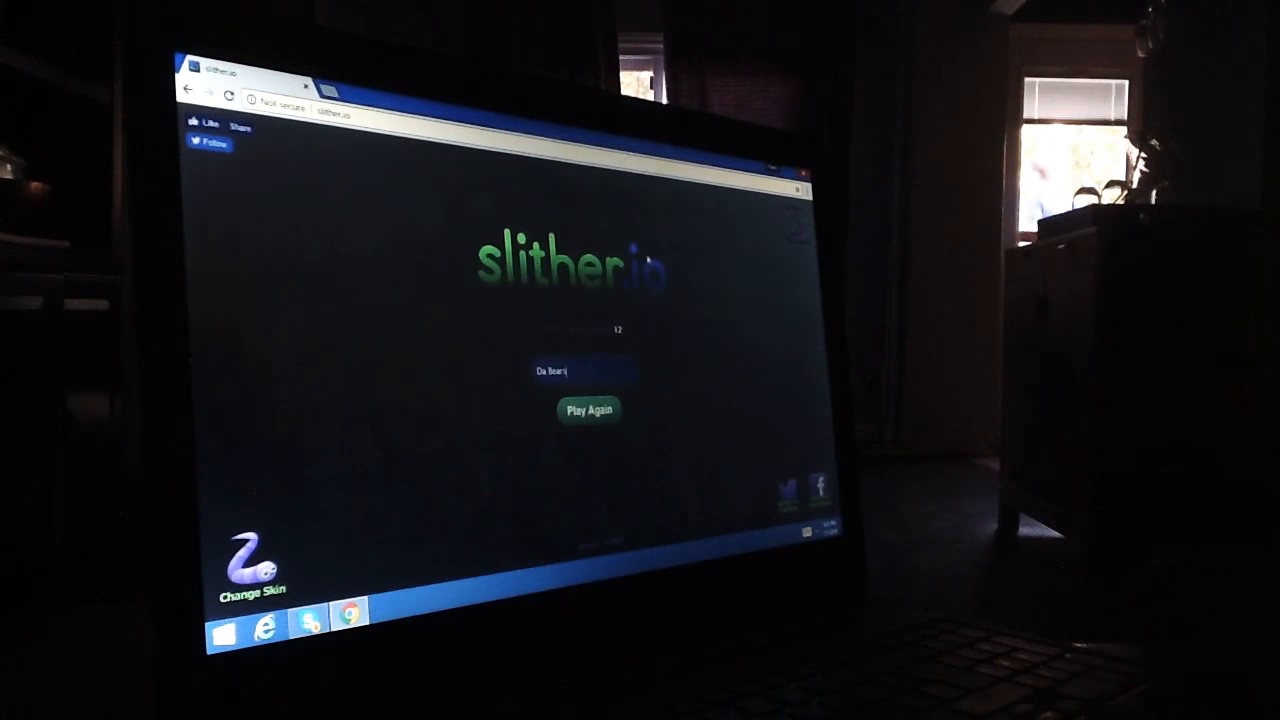
click(590, 410)
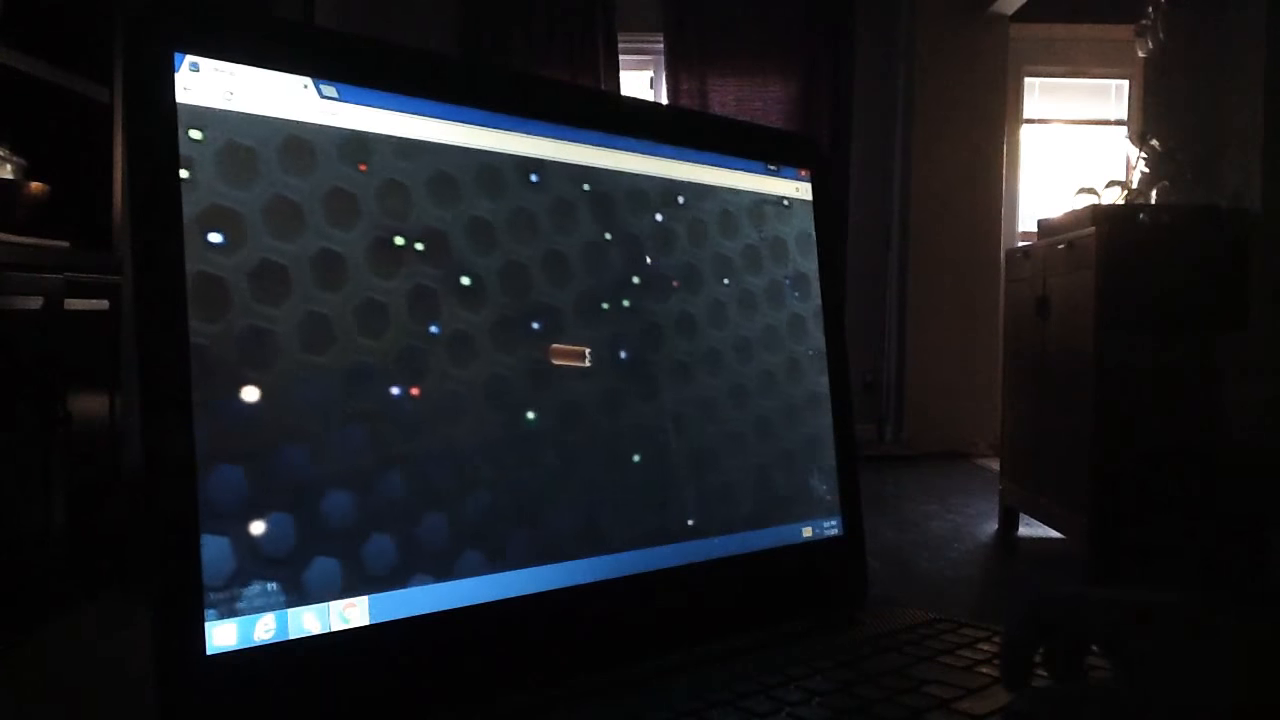